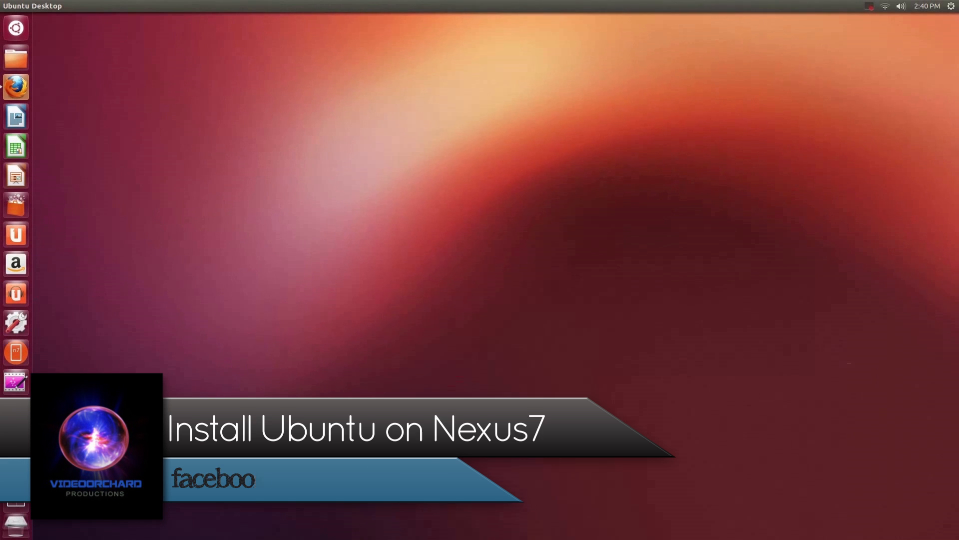
Open System Settings Details showing Ubuntu 12.10, 64-bit, and hardware specs
click(952, 6)
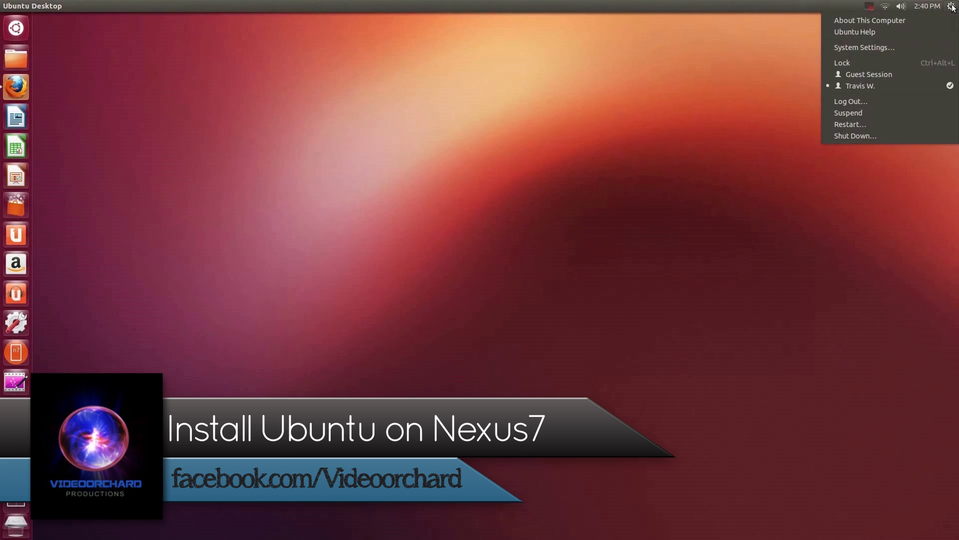
mouse_move(864, 47)
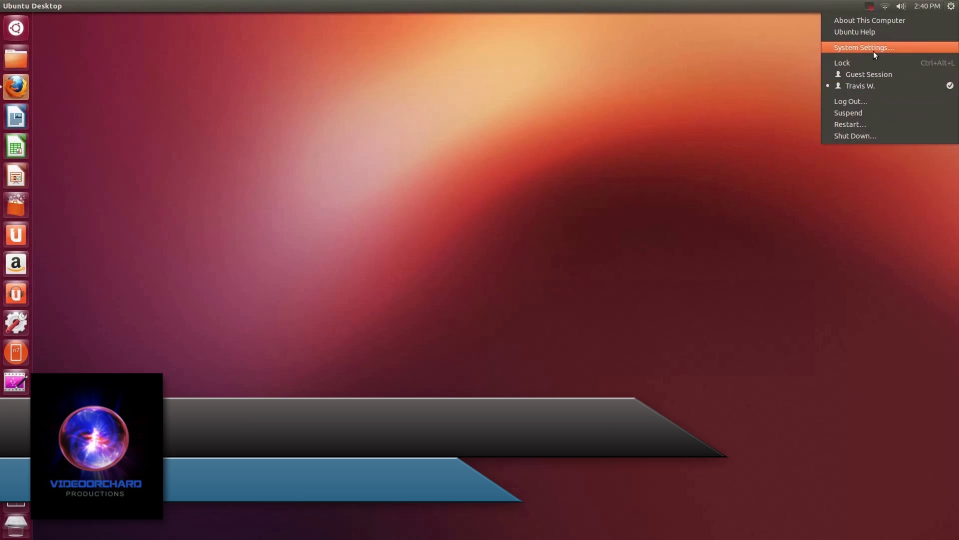
click(863, 47)
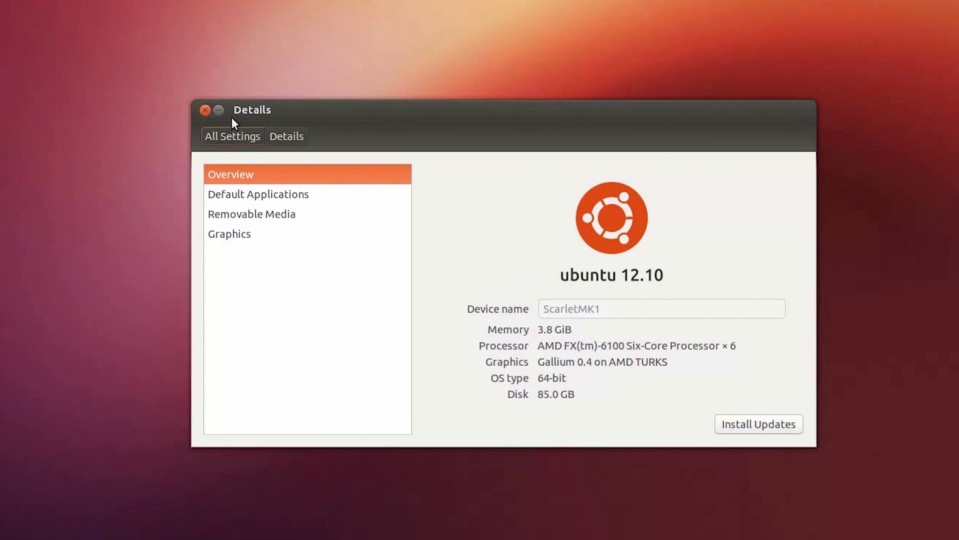
mouse_move(545, 230)
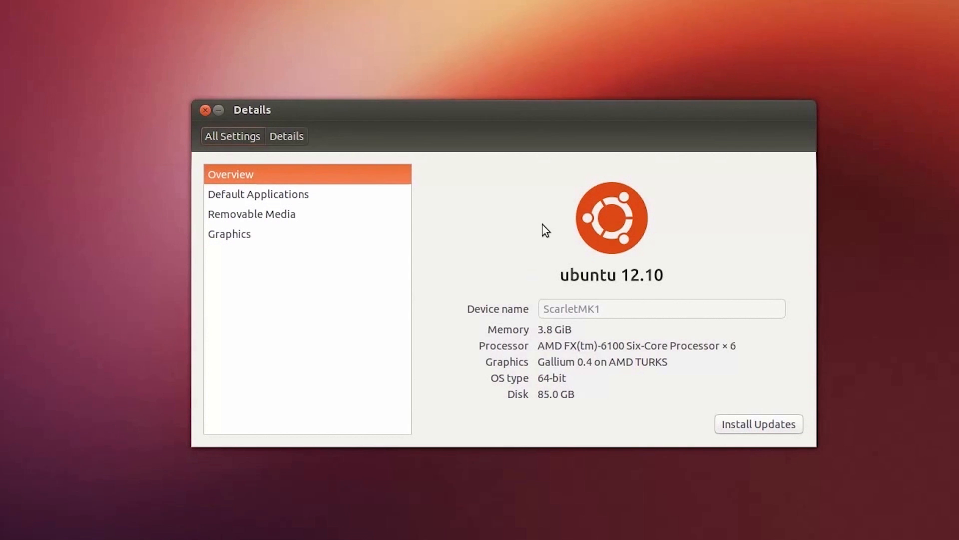
Close the Details window and launch Terminal by searching 'term' in the Dash
click(205, 109)
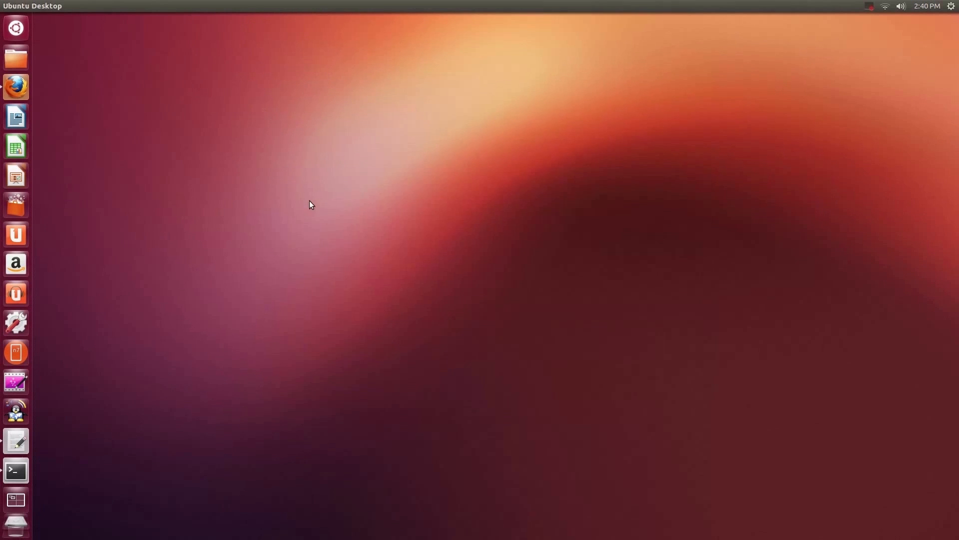
mouse_move(369, 312)
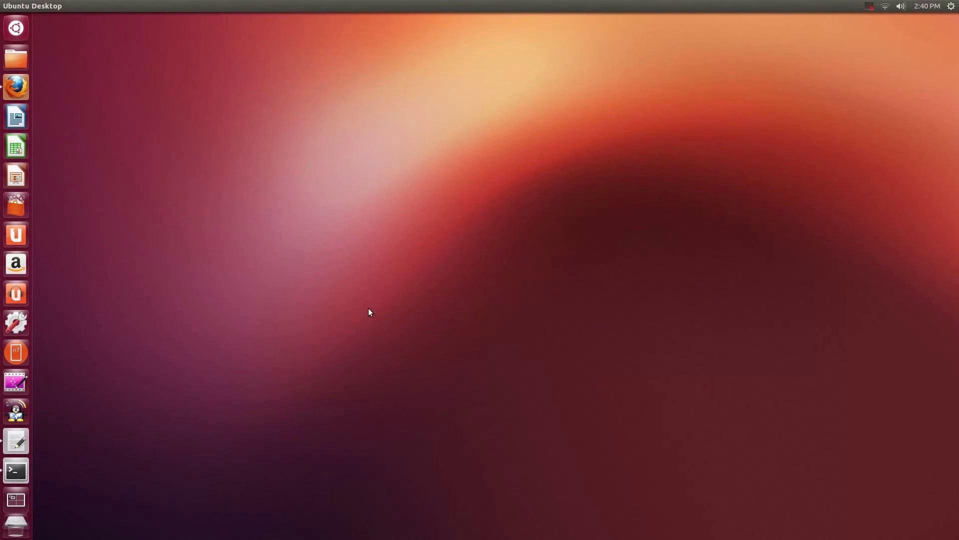
mouse_move(15, 28)
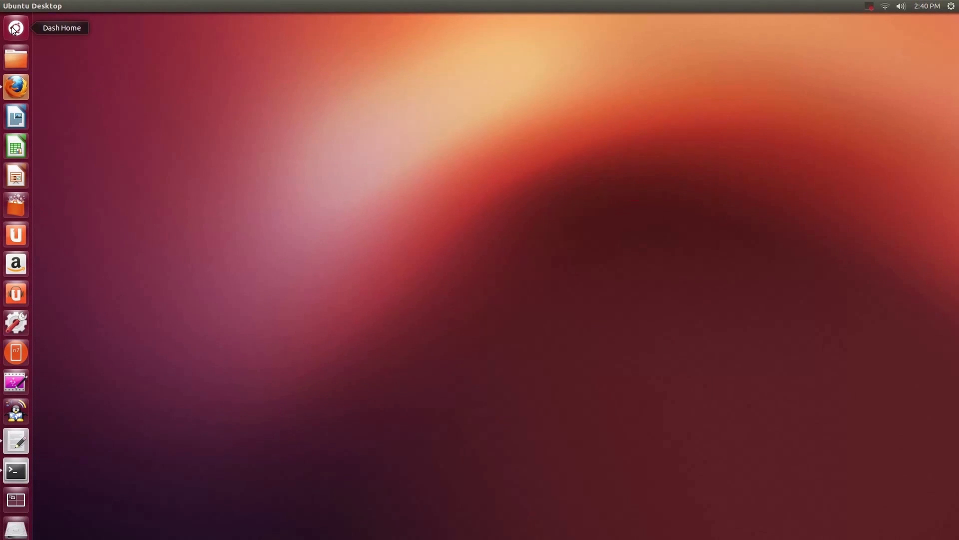
click(15, 28)
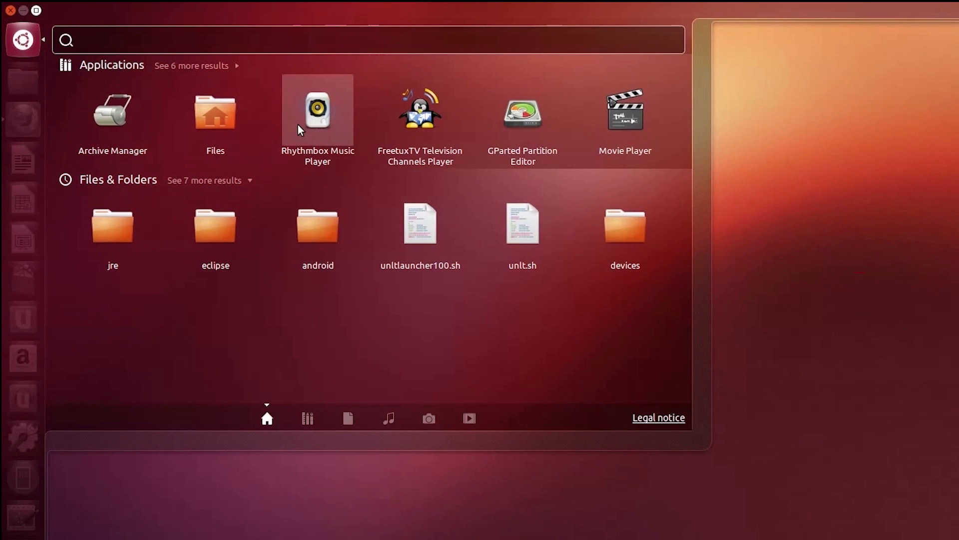
text(ter)
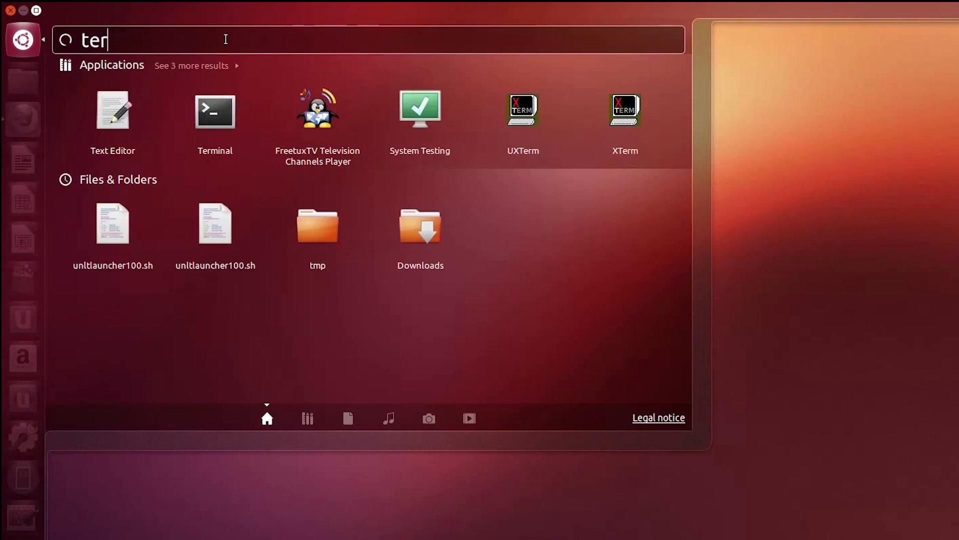
text(m)
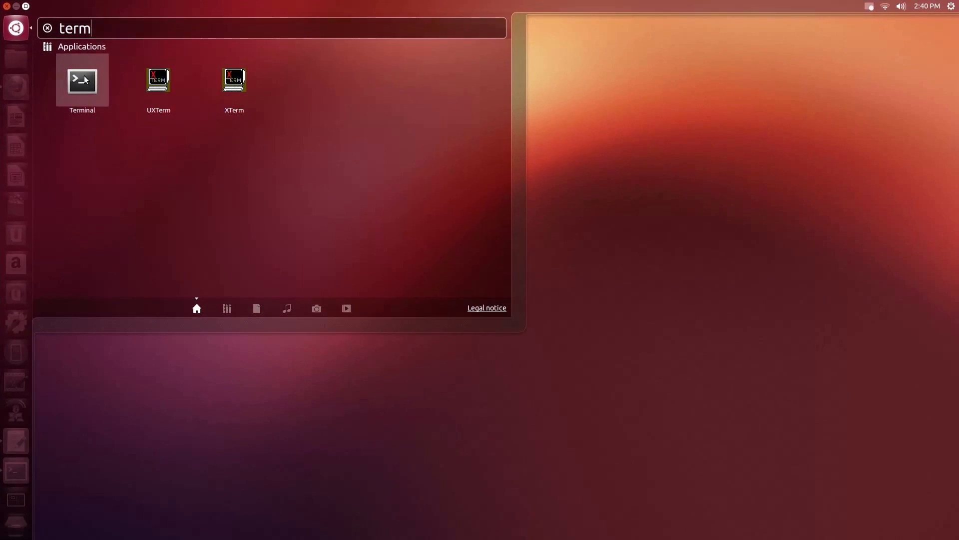
click(82, 80)
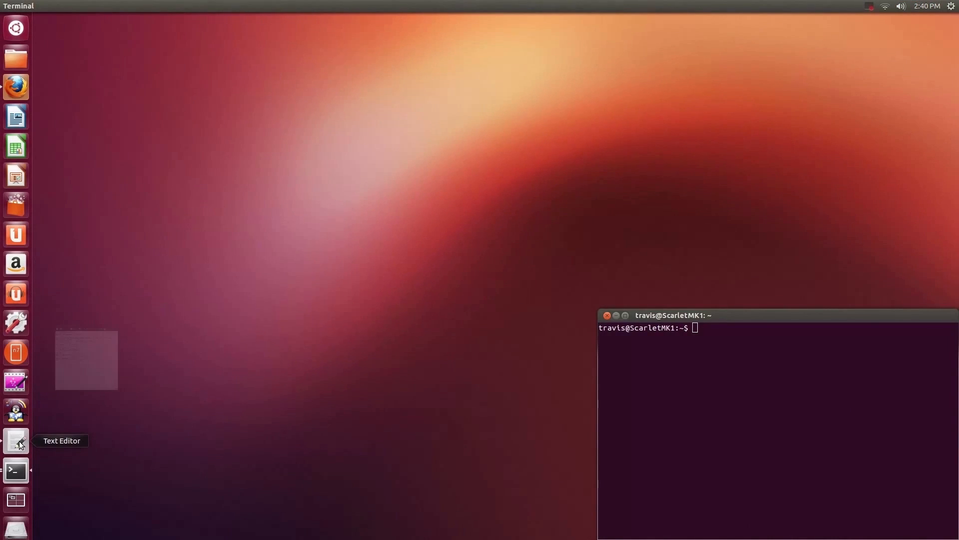
Copy the add-apt-repository line from the text editor notes and run it in Terminal
click(16, 439)
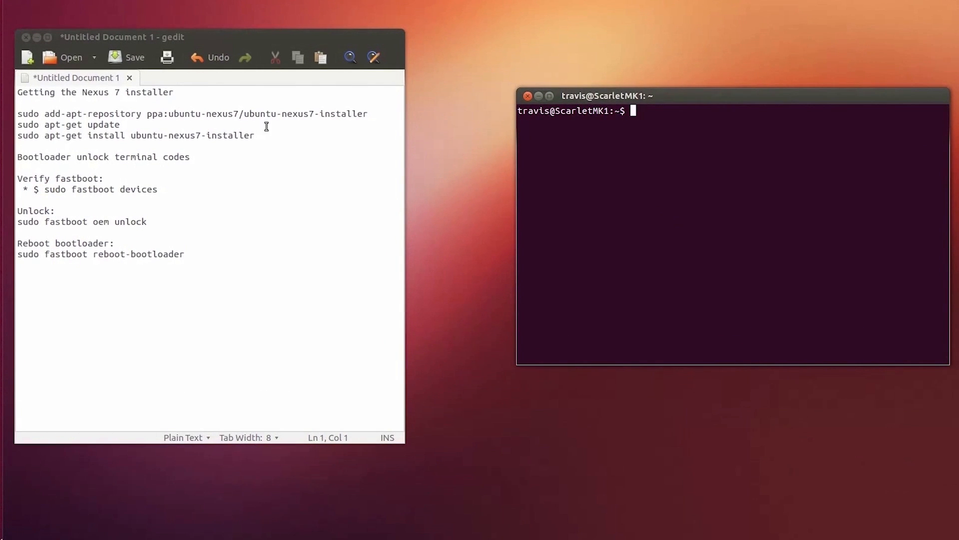
triple_click(184, 113)
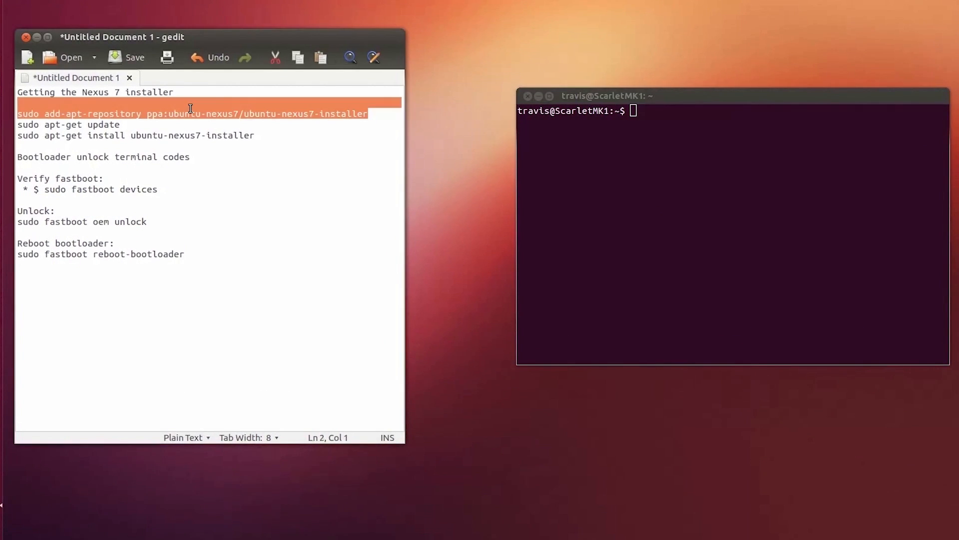
right_click(18, 115)
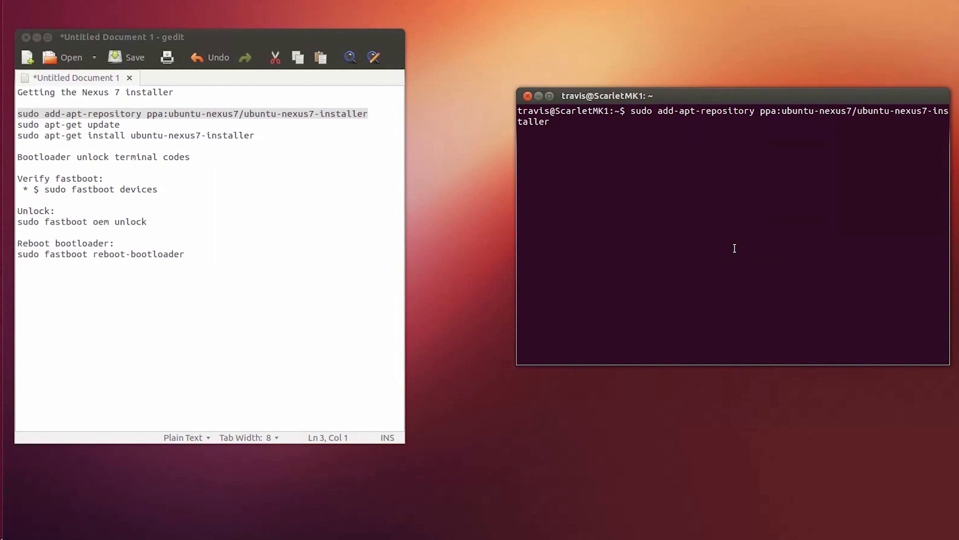
key(Return)
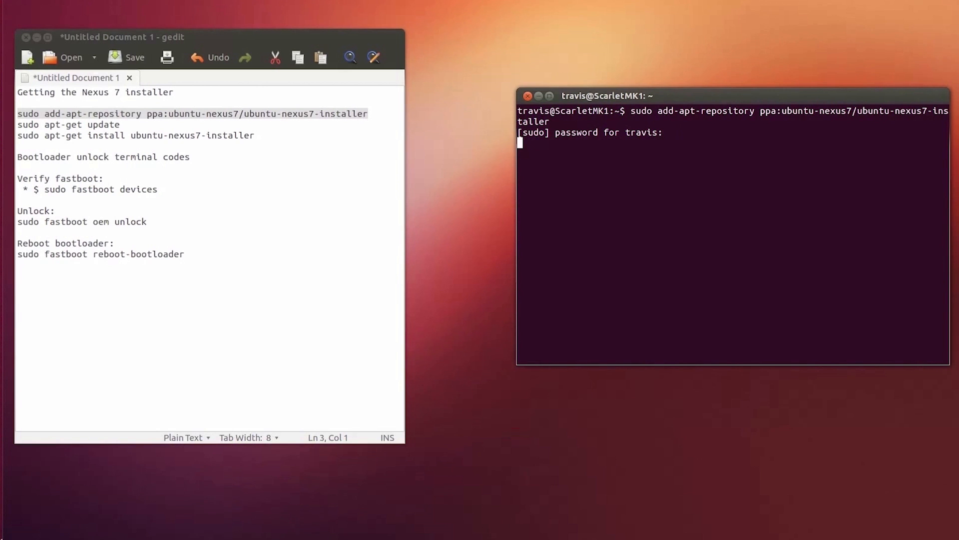
Enter the sudo password and confirm adding the ubuntu-nexus7 PPA, importing its key
key(Return)
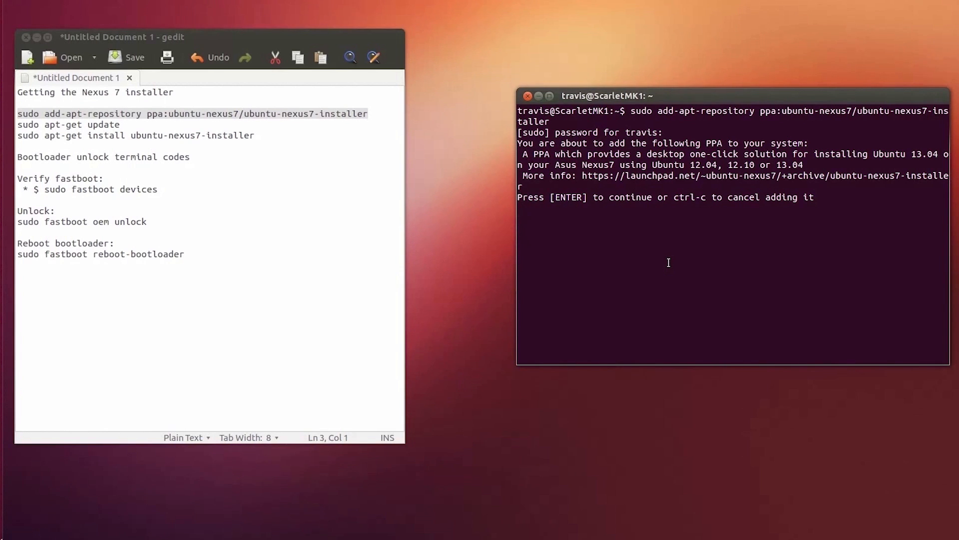
mouse_move(753, 242)
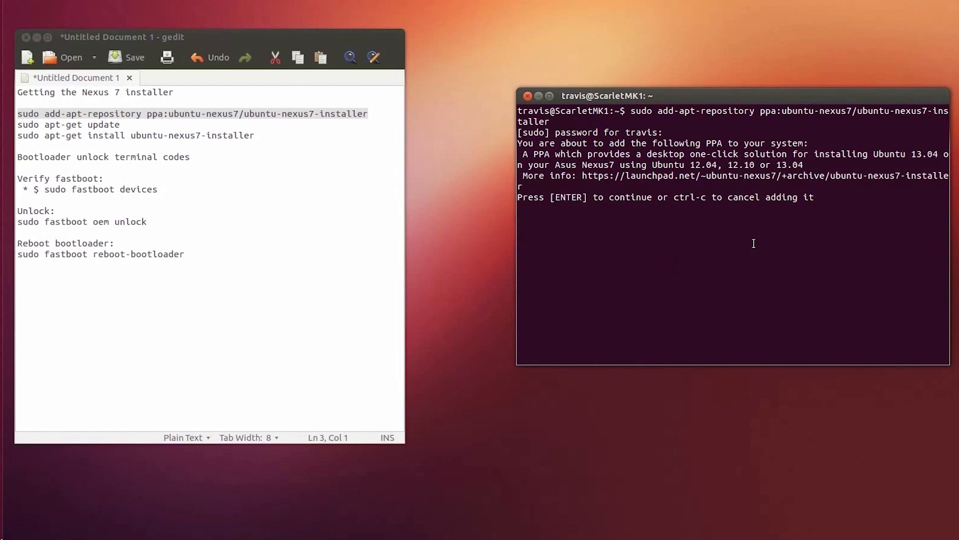
key(Return)
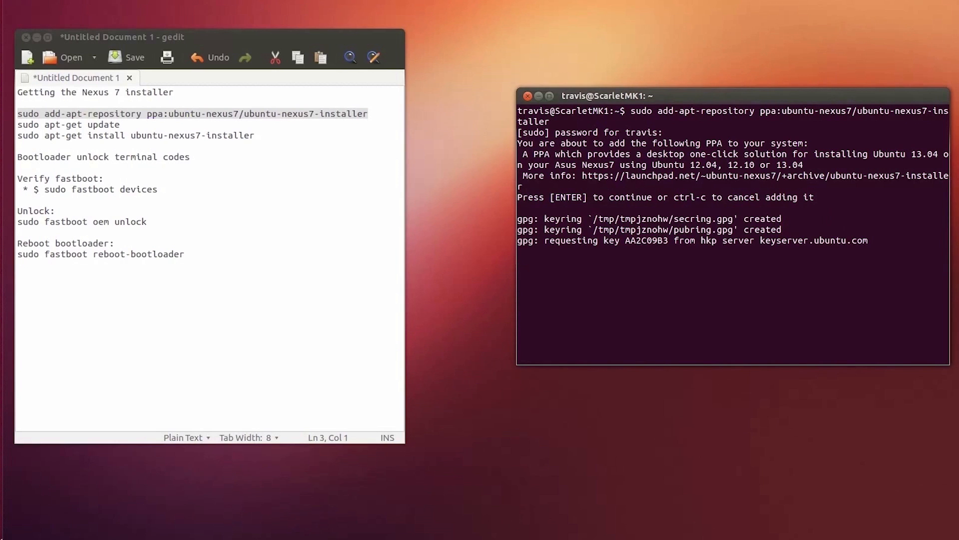
key(Return)
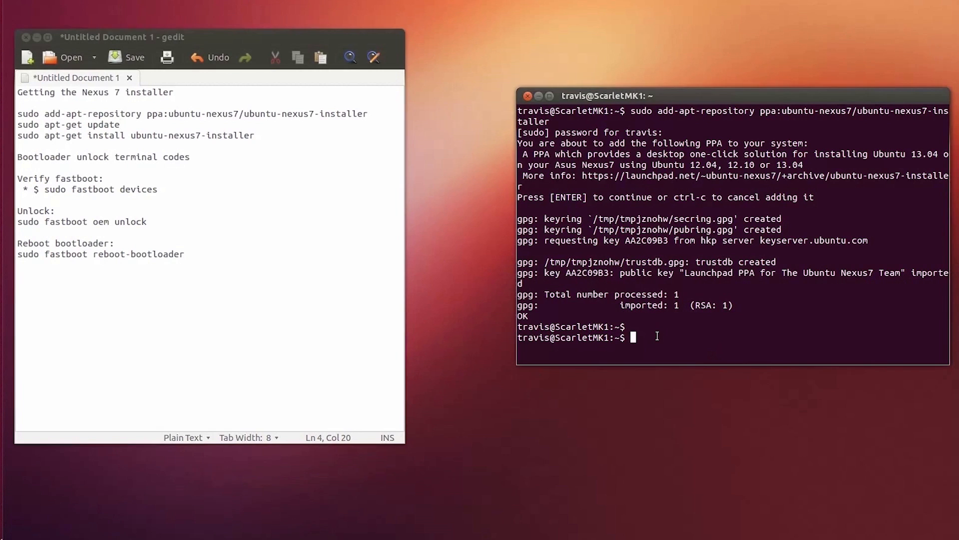
Paste and run 'sudo apt-get update' until package lists finish reading
right_click(648, 346)
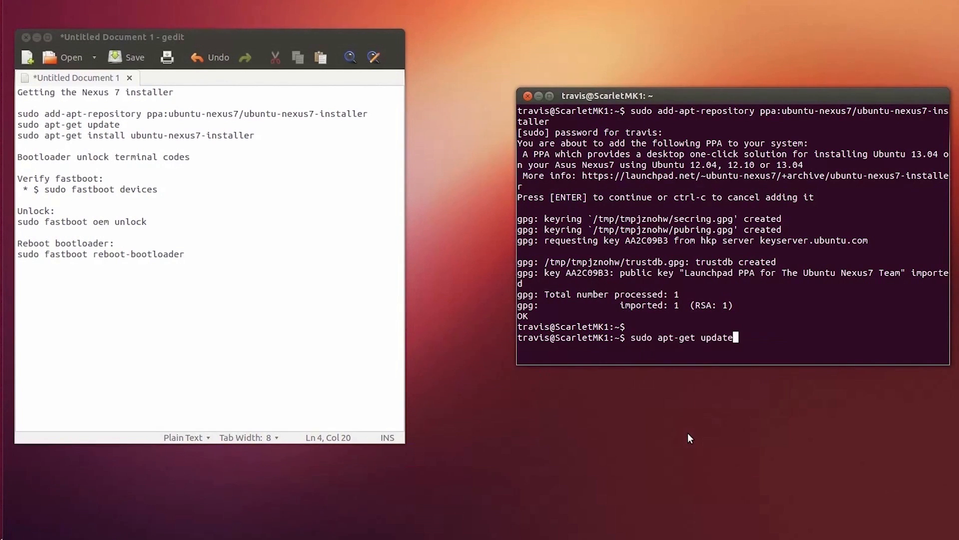
key(Return)
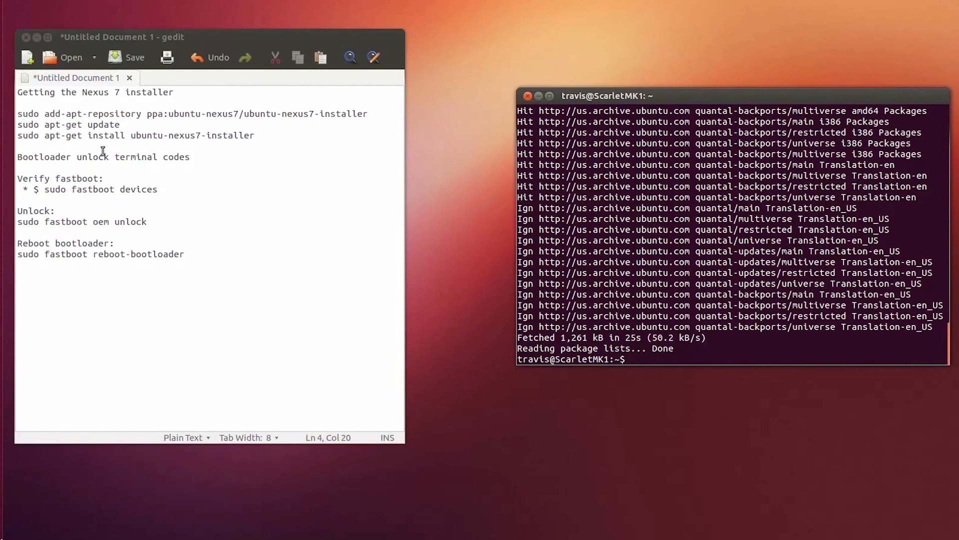
Copy the 'sudo apt-get install ubuntu-nexus7-installer' line from gedit into the Terminal prompt
triple_click(134, 136)
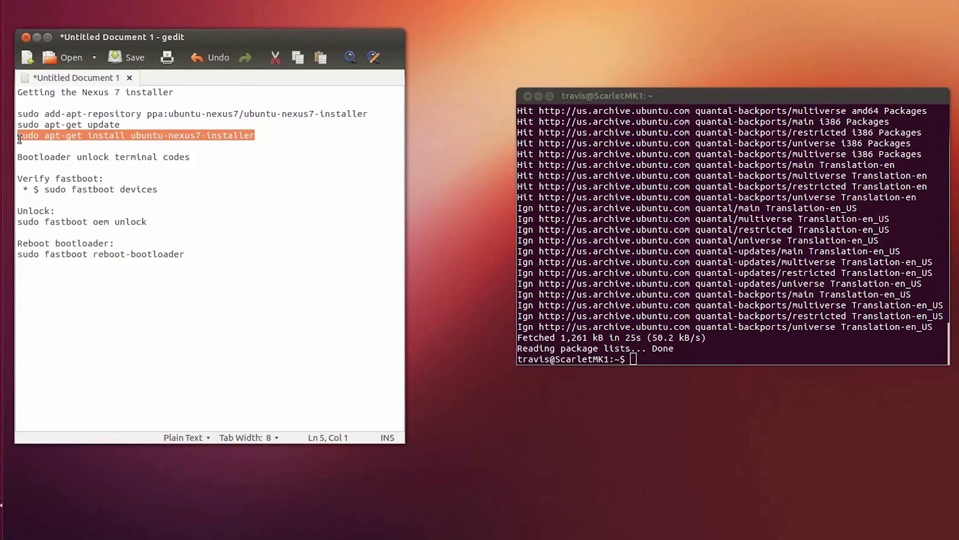
right_click(122, 135)
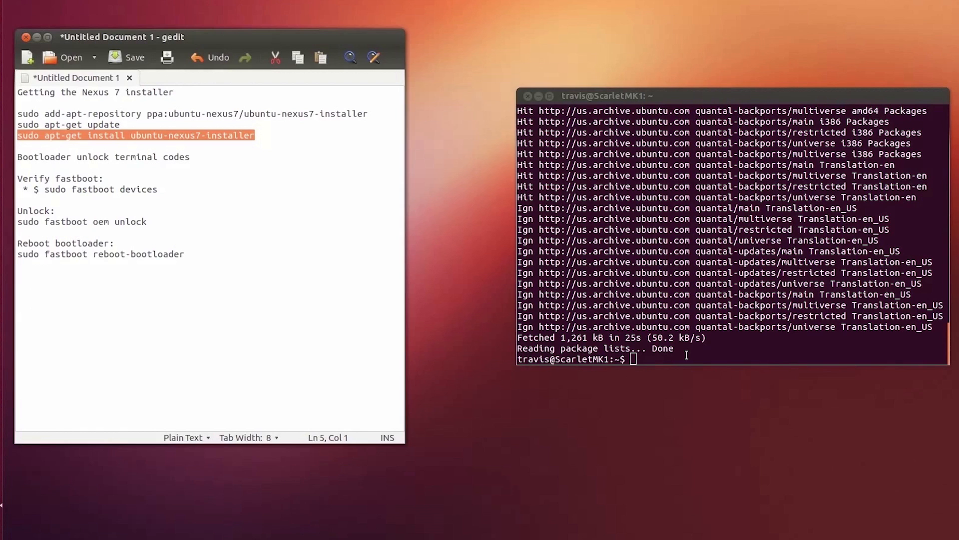
text(sudo apt-get install ubuntu-nexus7-installer)
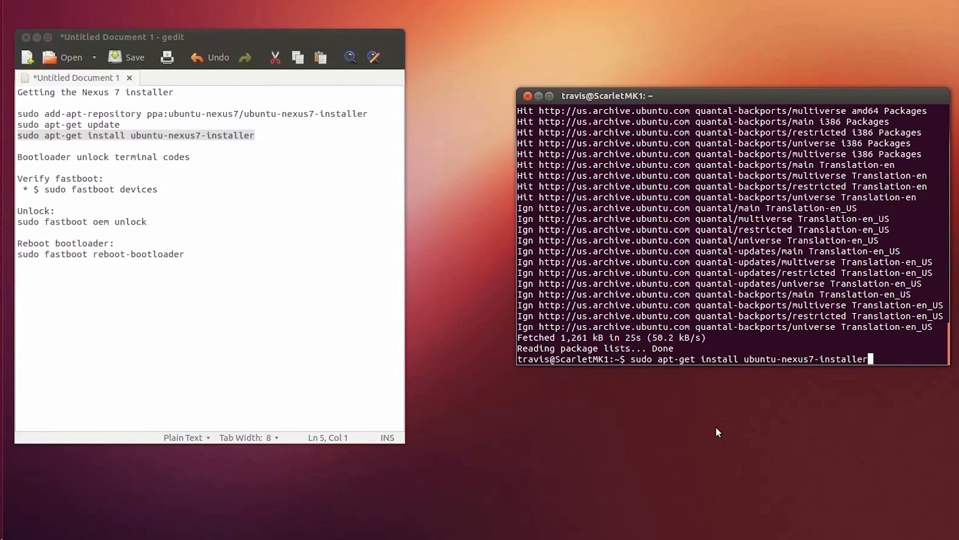